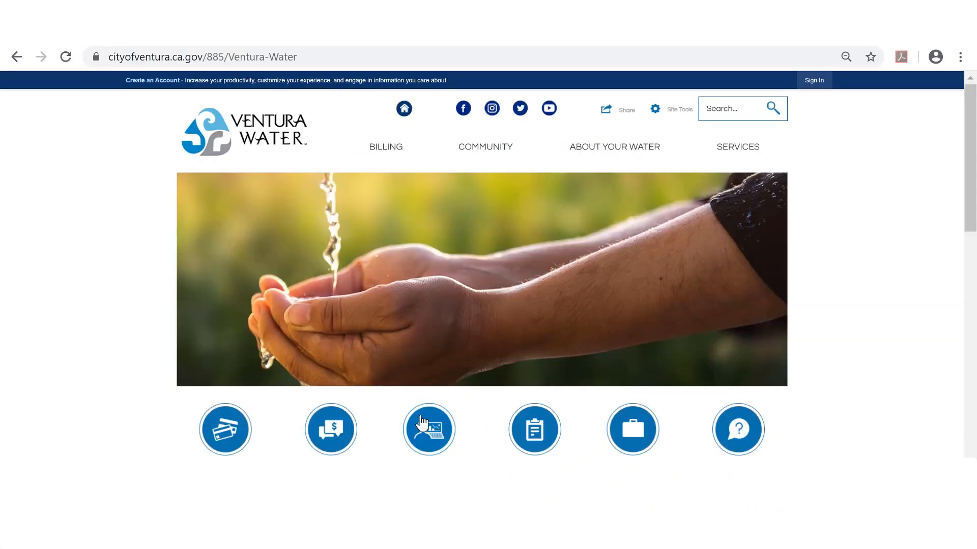
Step: Reach the customer self-service sign-in page via the online account icon
left_click(429, 429)
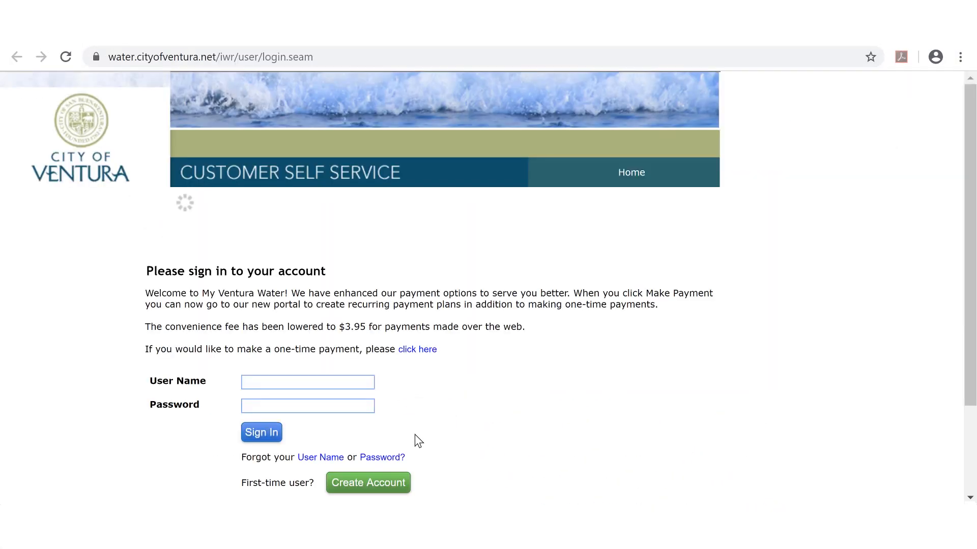
Step: Sign in as user 'waterwise' with the password and launch HomeConnect from Account Summary
type("waterwise")
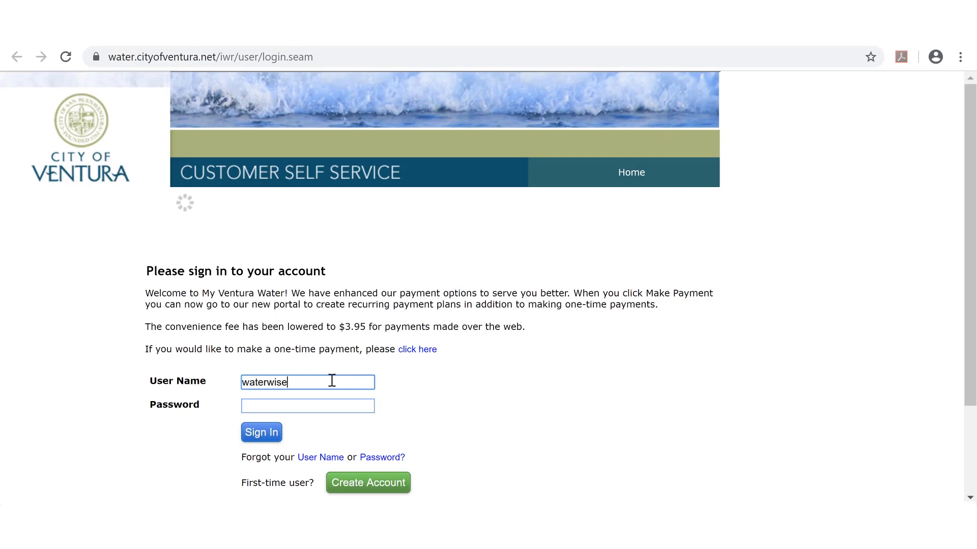
type("••")
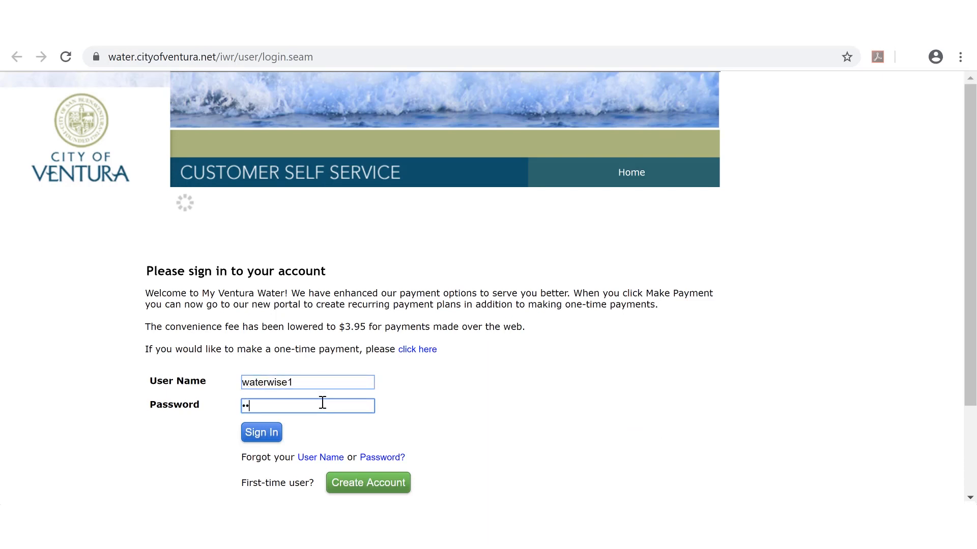
type("password")
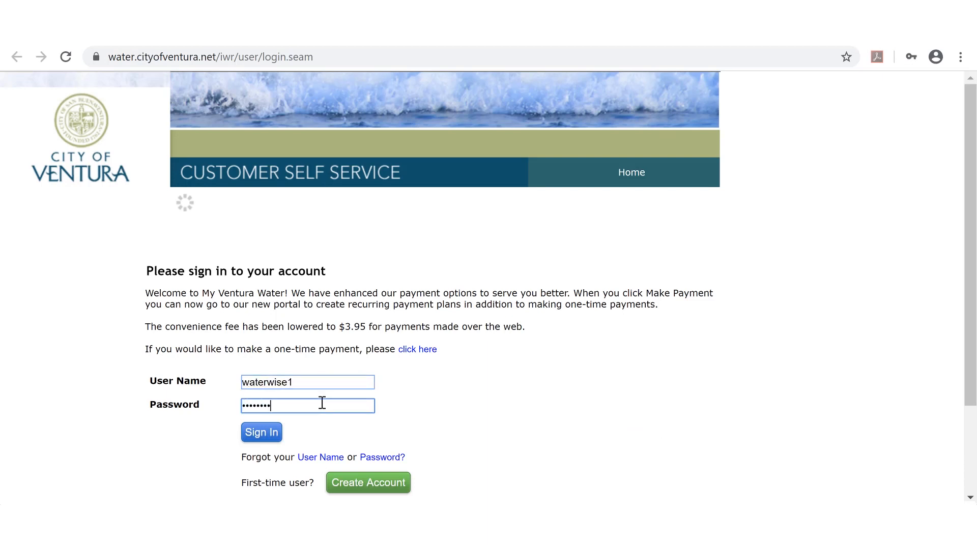
left_click(261, 432)
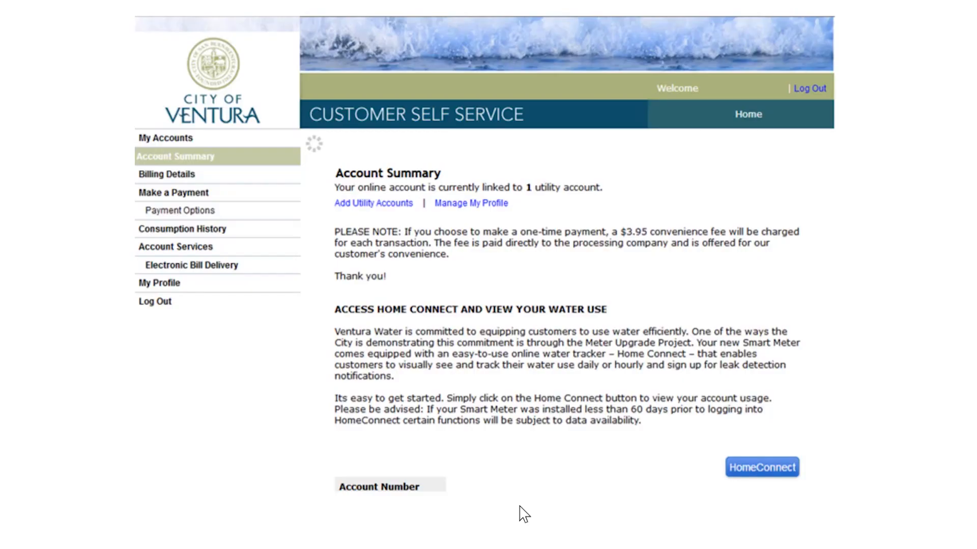
mouse_move(738, 477)
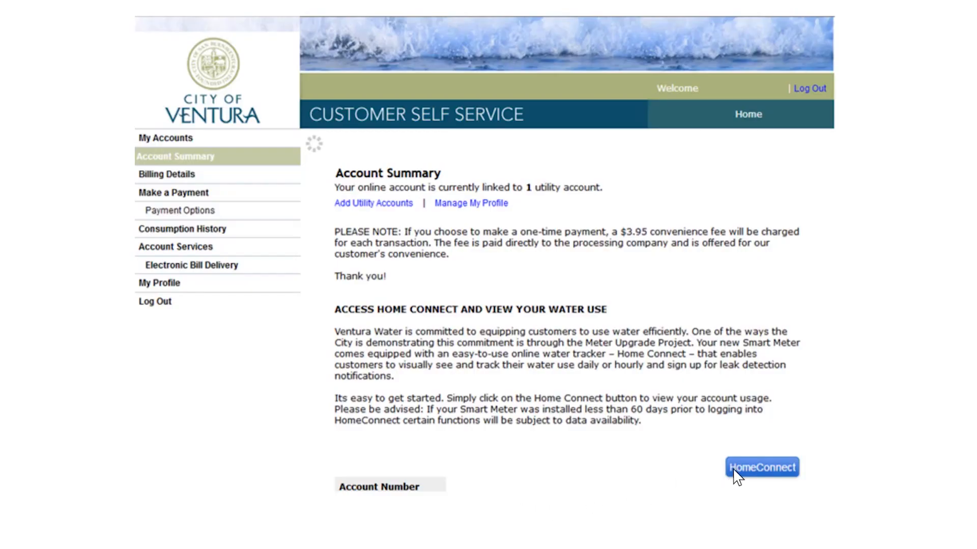
left_click(761, 467)
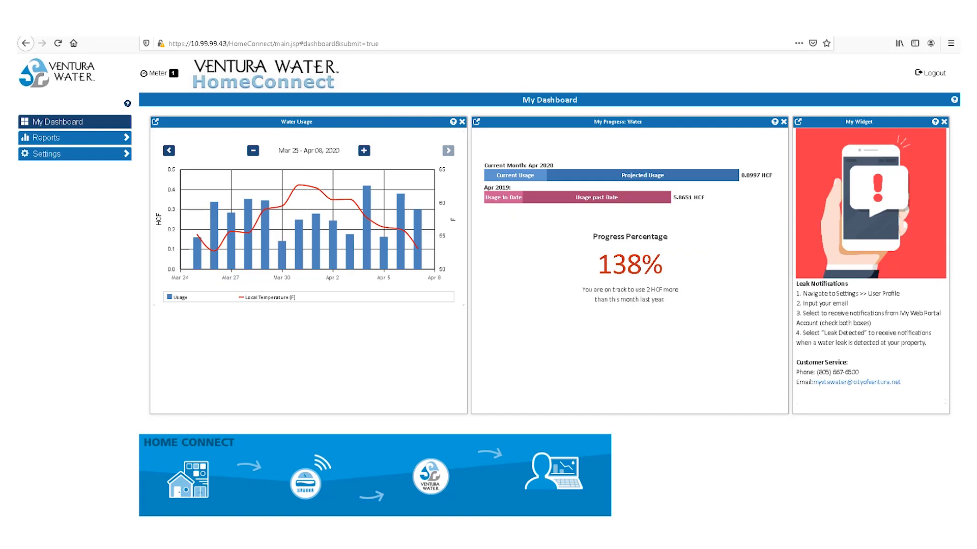
Step: Look over the dashboard usage and leak panels, then expand the Reports menu
left_click(162, 121)
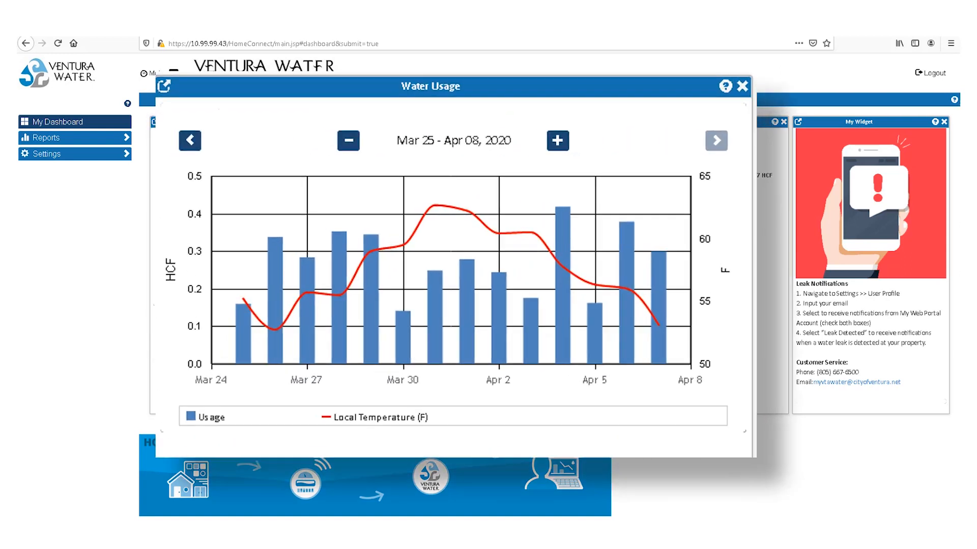
left_click(741, 86)
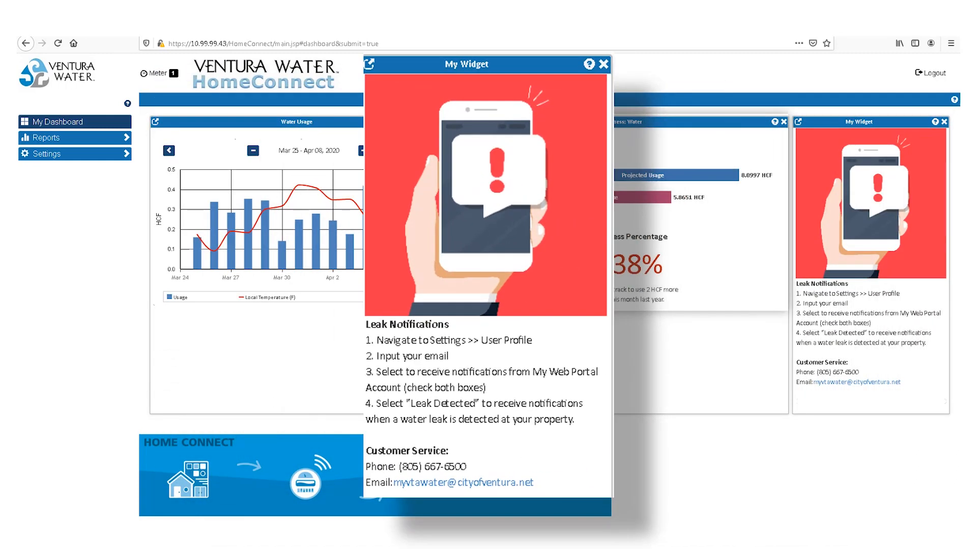
left_click(603, 64)
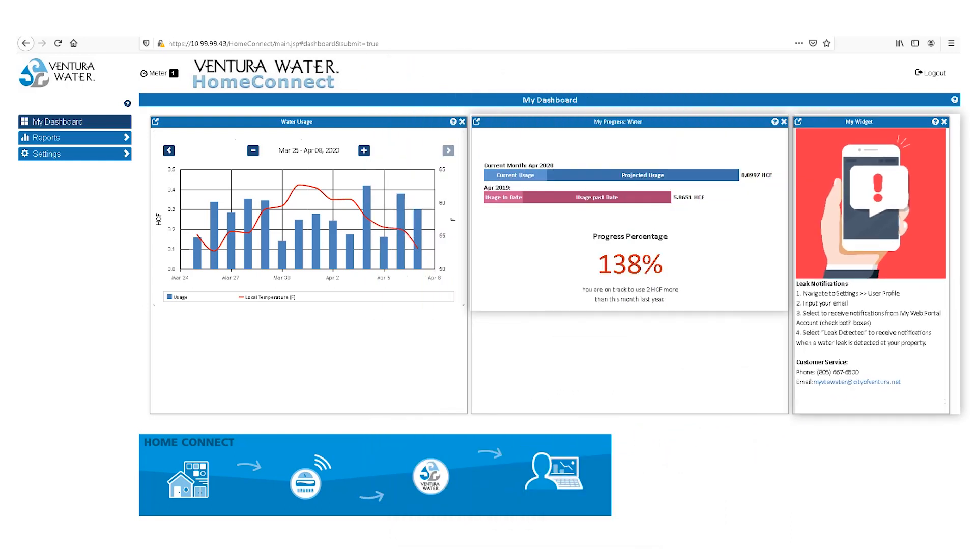
left_click(45, 137)
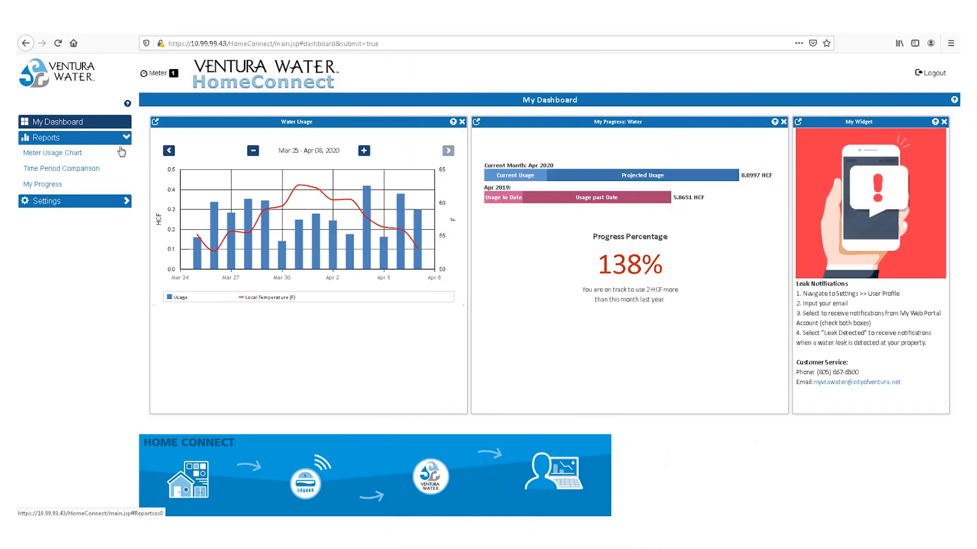
Step: View the Meter Usage Chart, step back two weeks and zoom to hourly use on Mar 18, 2020
left_click(53, 152)
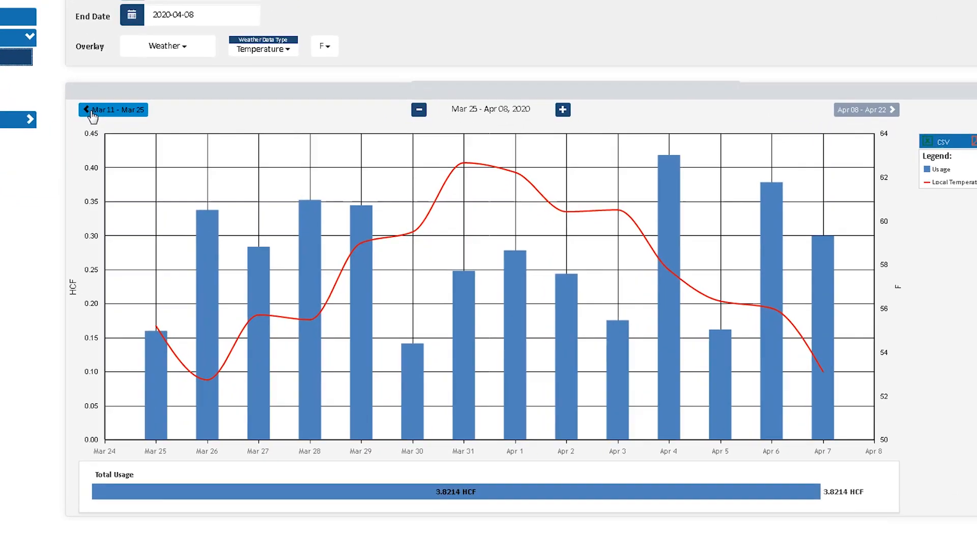
left_click(111, 109)
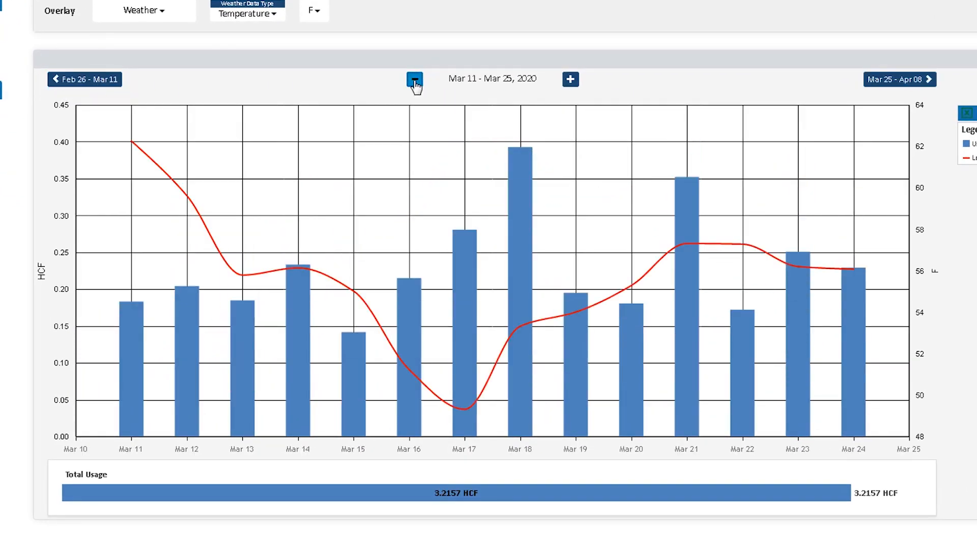
left_click(414, 79)
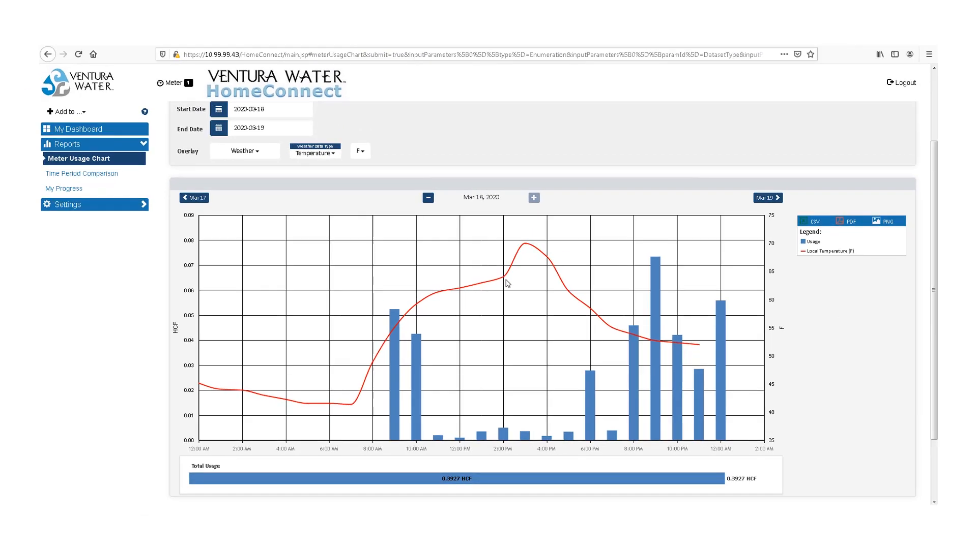
Step: Reach the User Profile page from the Settings menu
left_click(94, 204)
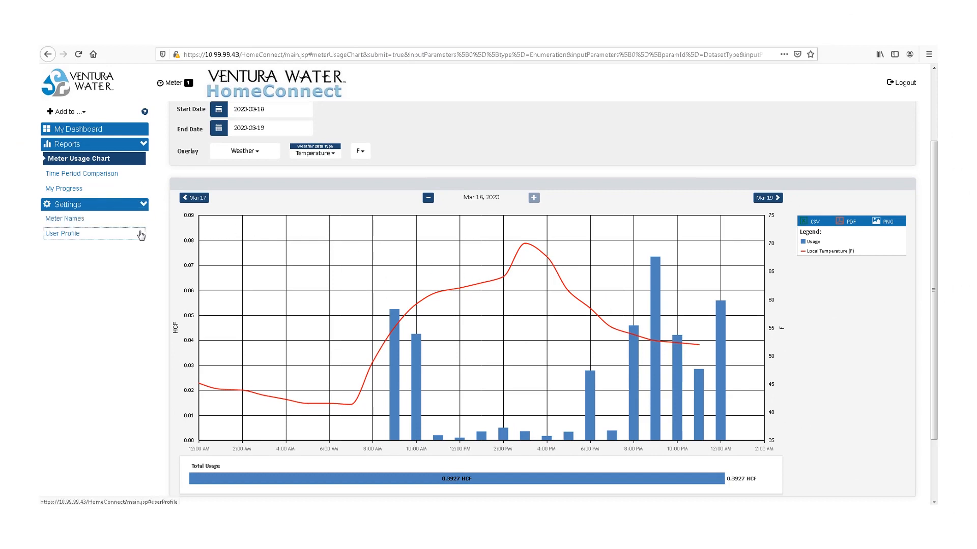
left_click(62, 234)
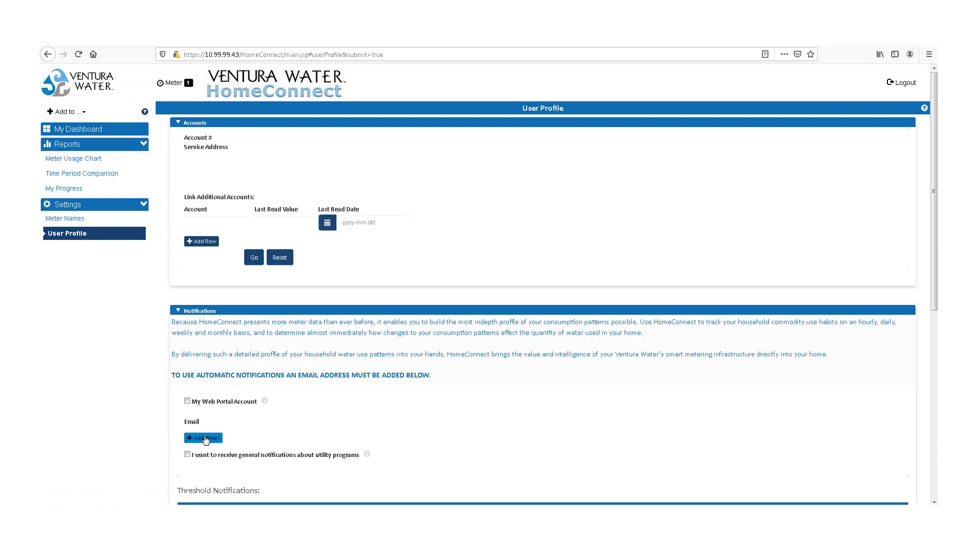
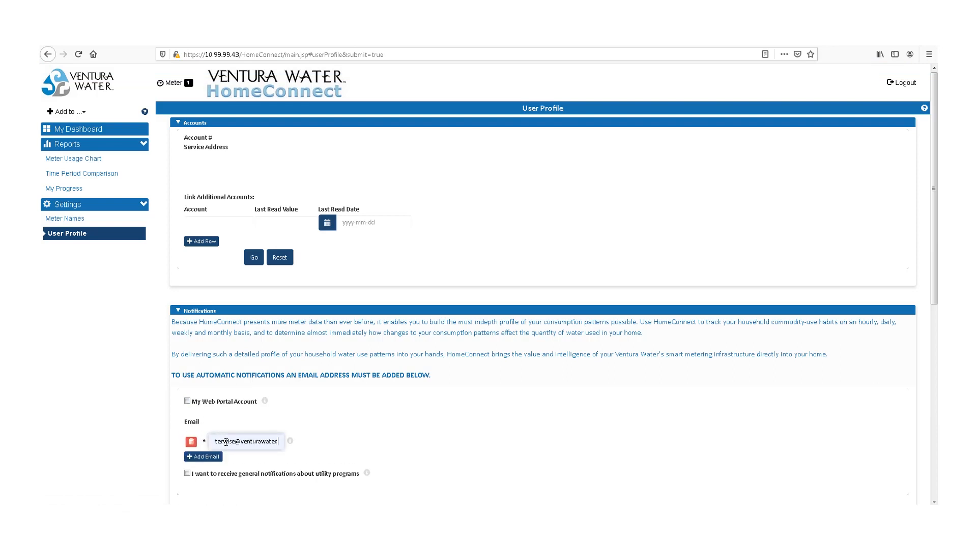